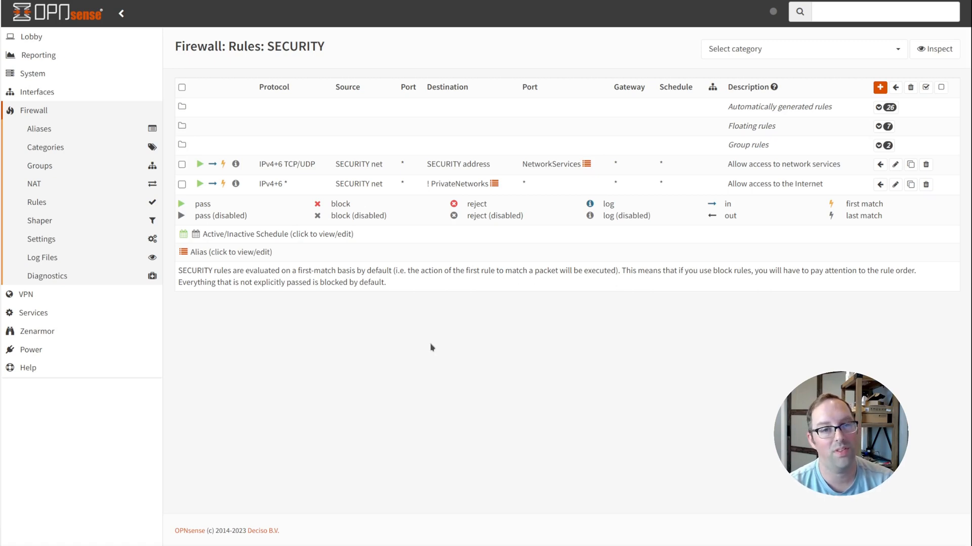
pyautogui.moveTo(426, 230)
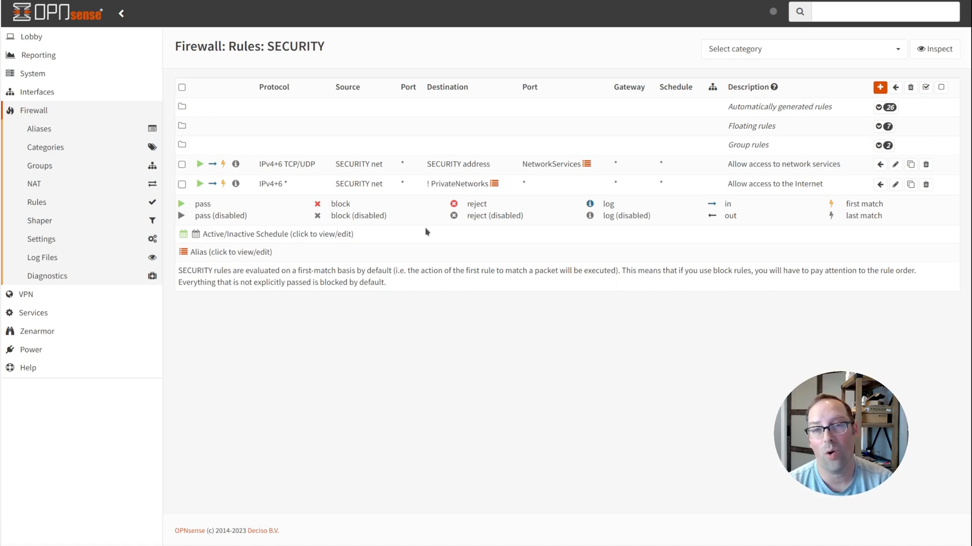
pyautogui.moveTo(635, 160)
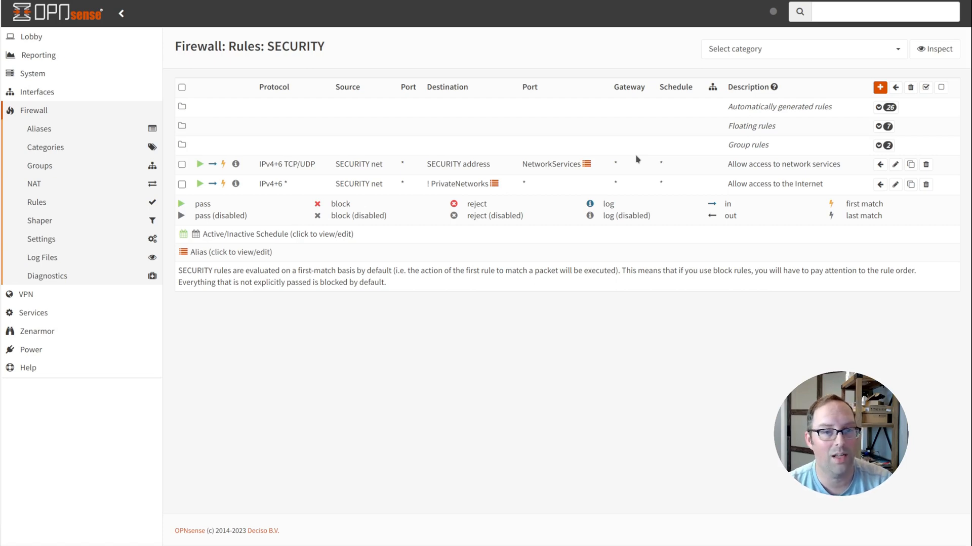
pyautogui.moveTo(653, 147)
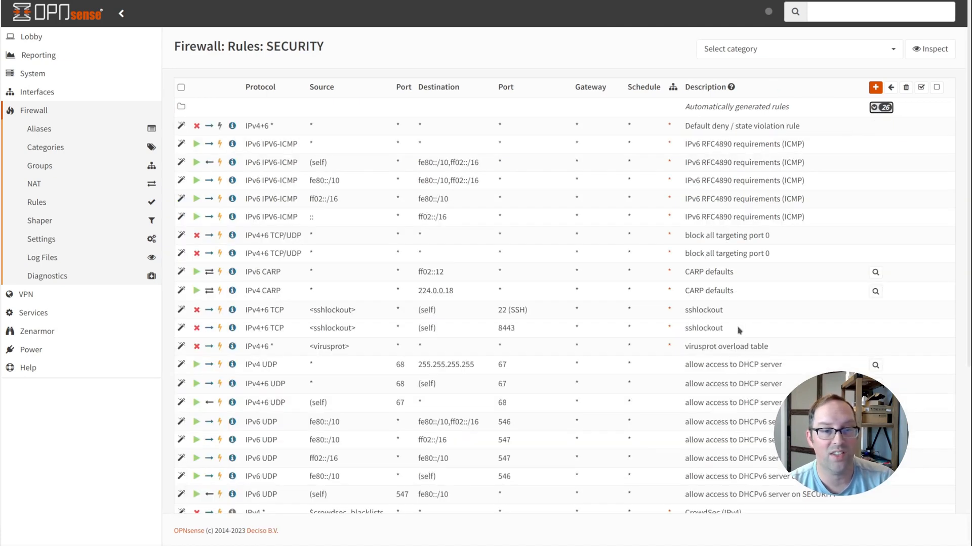
pyautogui.moveTo(759, 285)
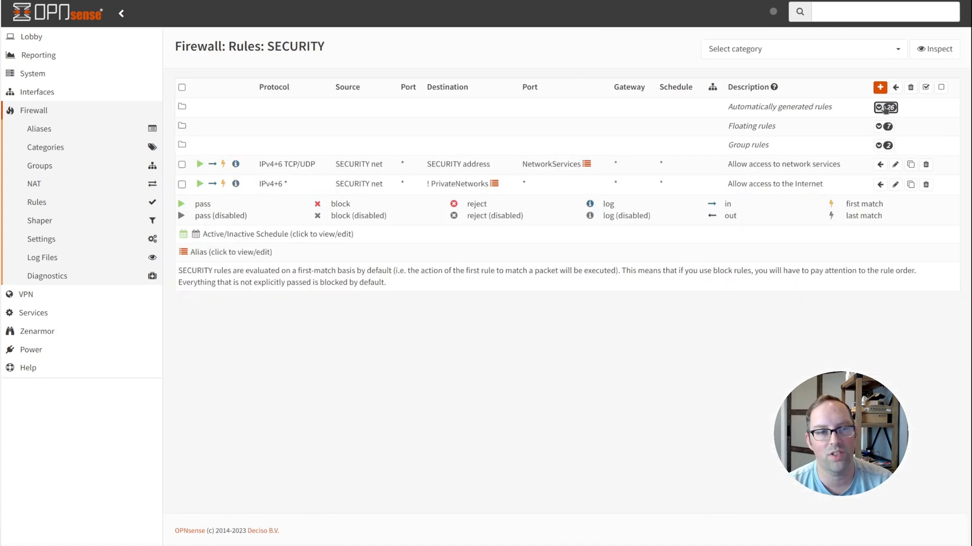
pyautogui.moveTo(810, 122)
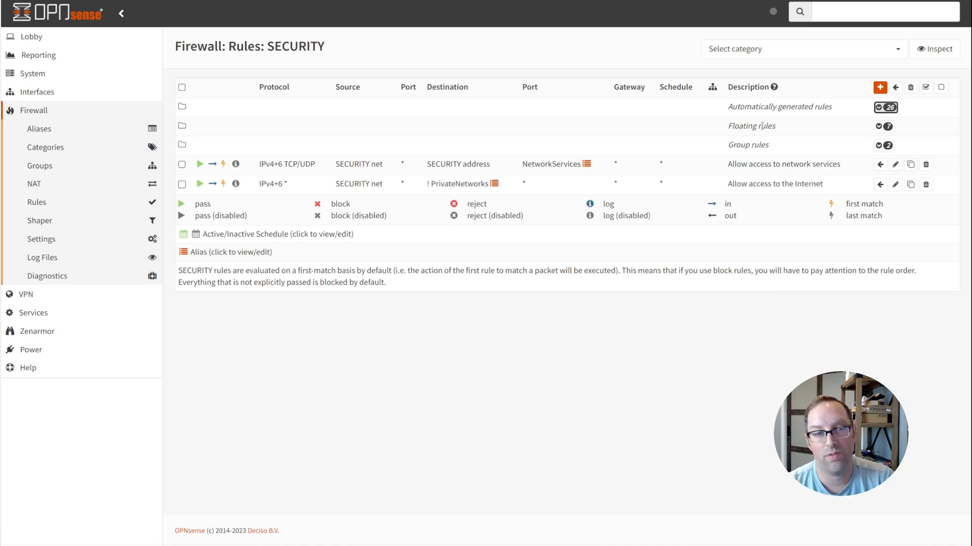
pyautogui.moveTo(763, 158)
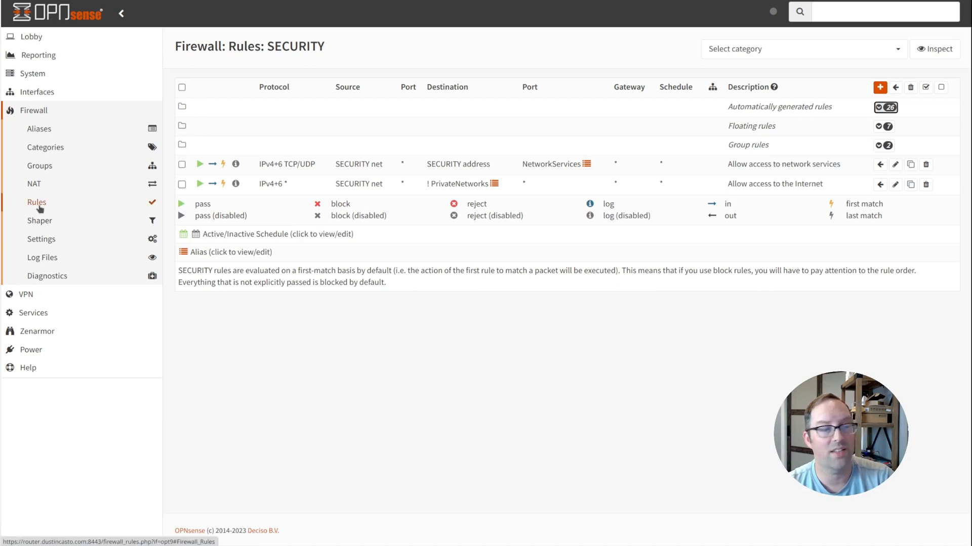
pyautogui.moveTo(650, 117)
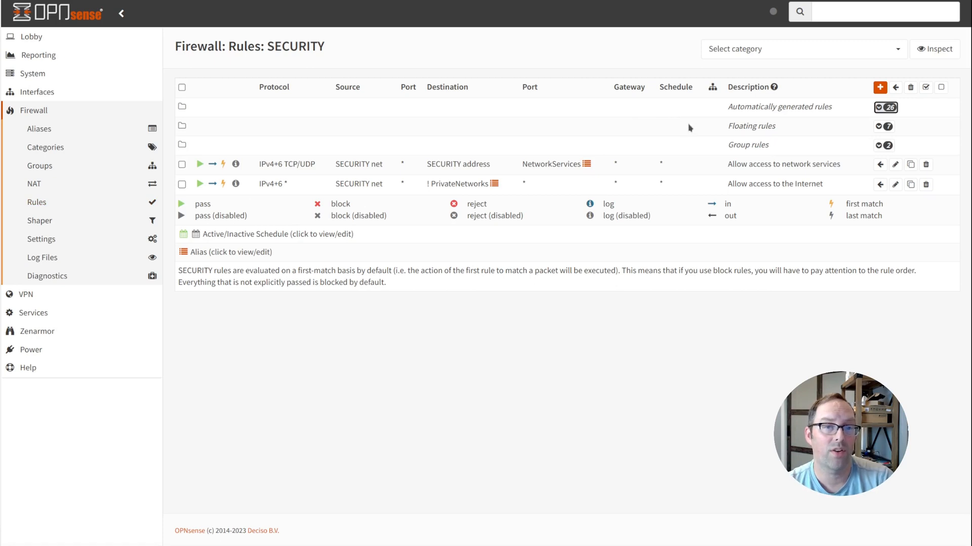
pyautogui.click(882, 127)
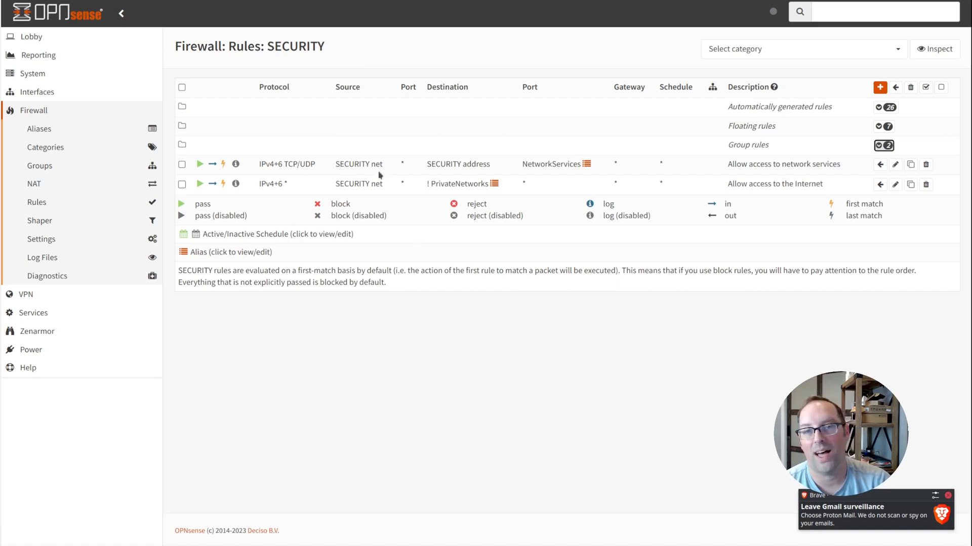
pyautogui.moveTo(450, 199)
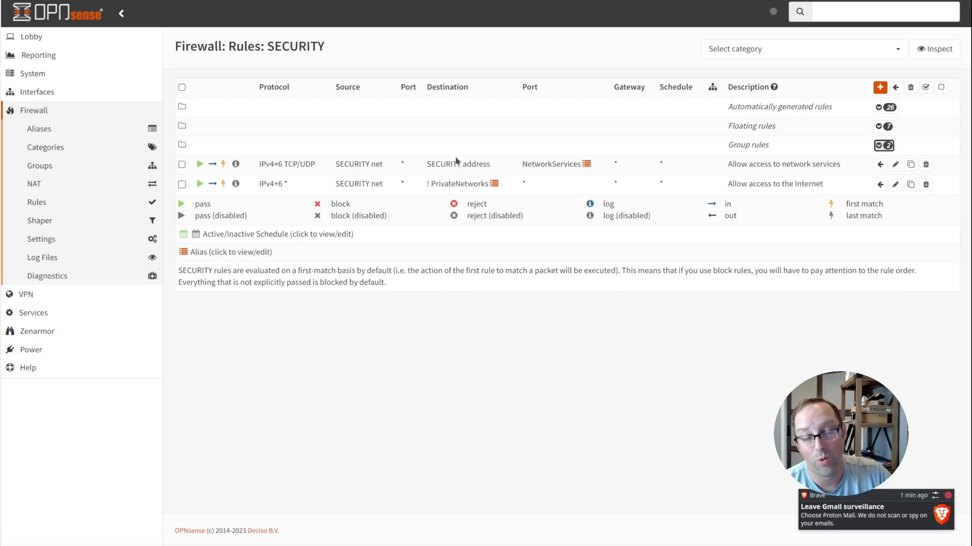
pyautogui.moveTo(454, 162)
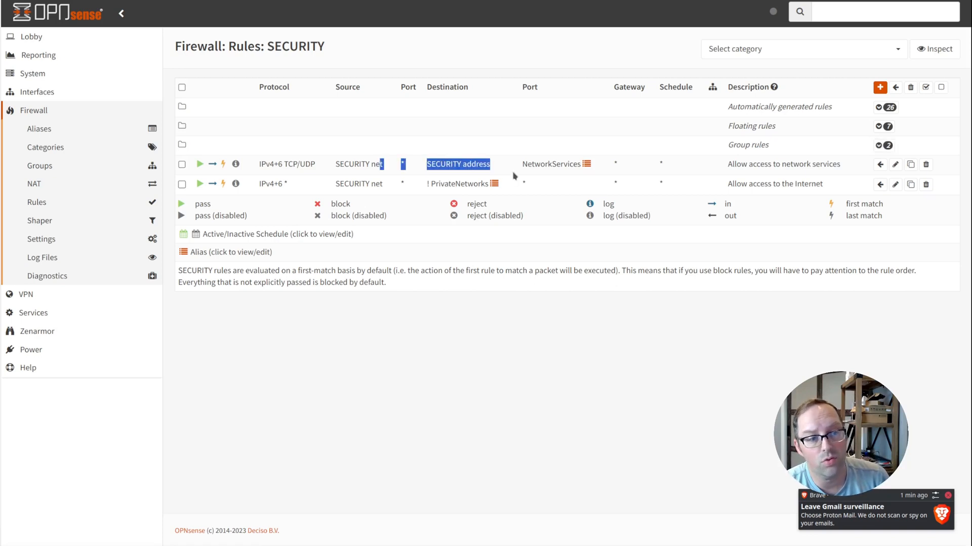
pyautogui.moveTo(490, 293)
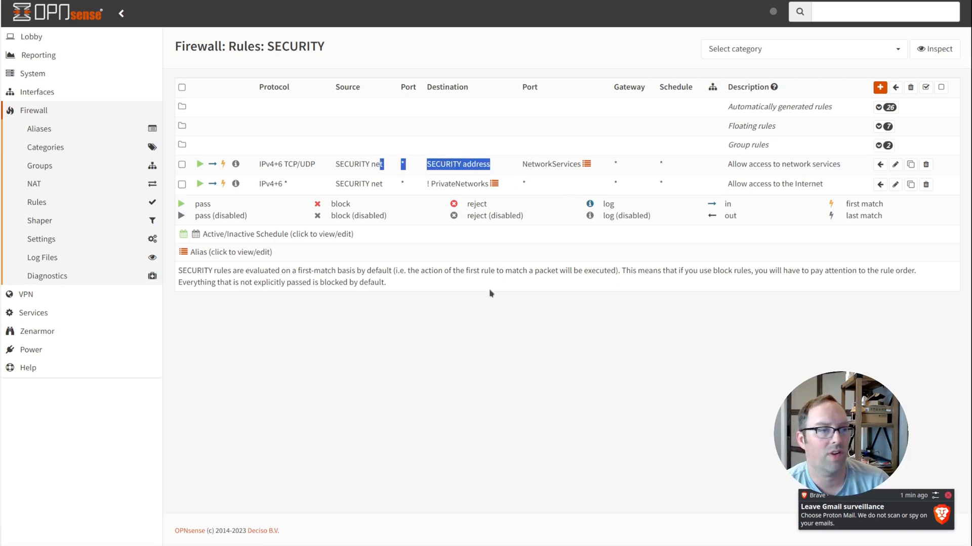
pyautogui.moveTo(535, 164)
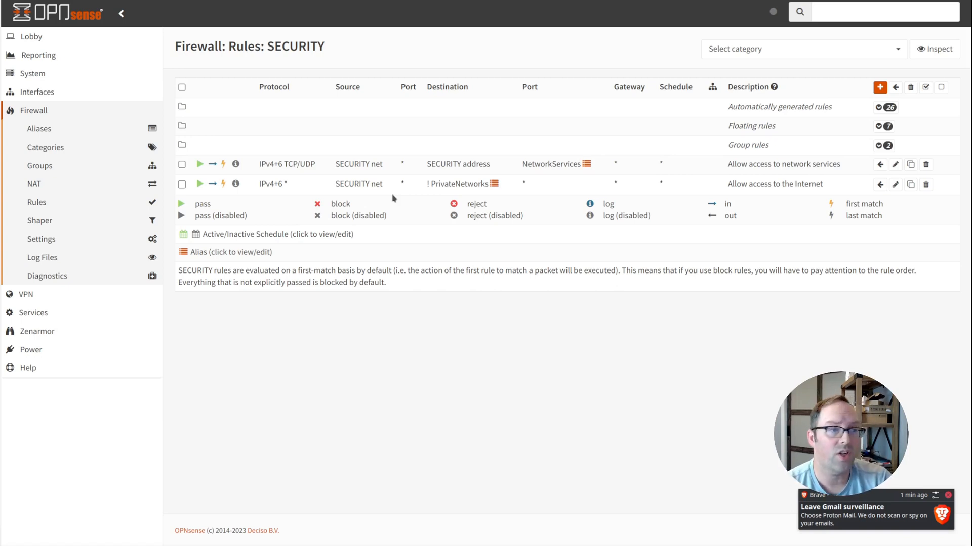
pyautogui.moveTo(223, 164)
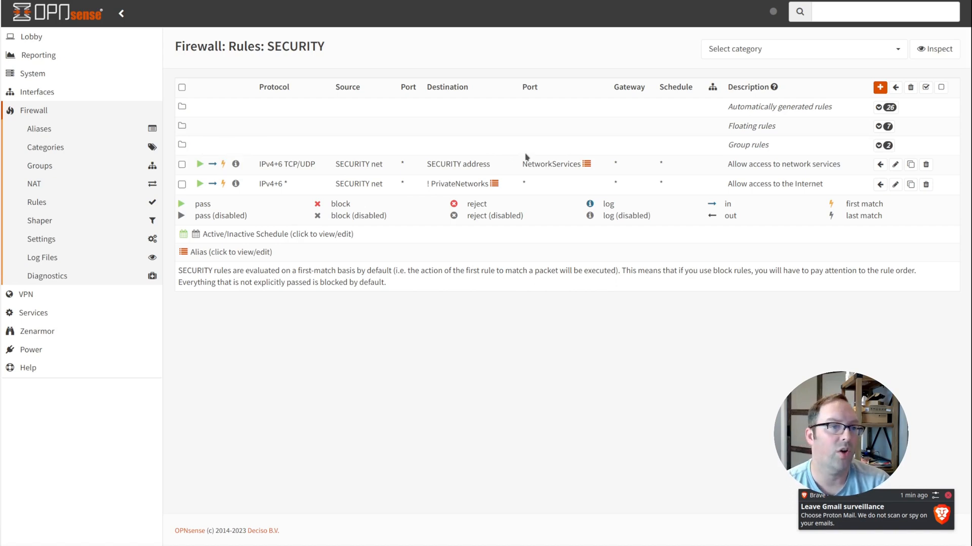
# - Review the 'Allow access to network services' rule in its edit form and return to the SECURITY rules list
pyautogui.click(894, 164)
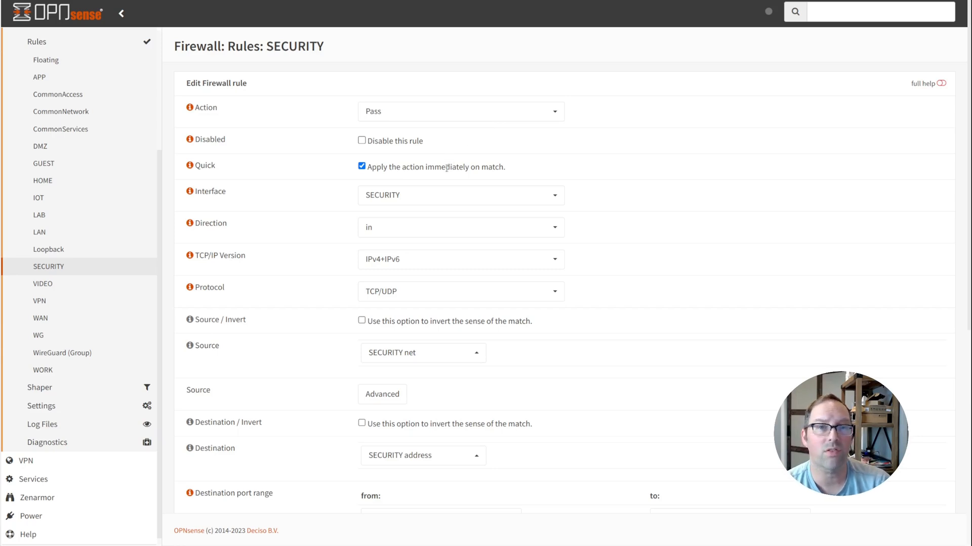
pyautogui.moveTo(534, 172)
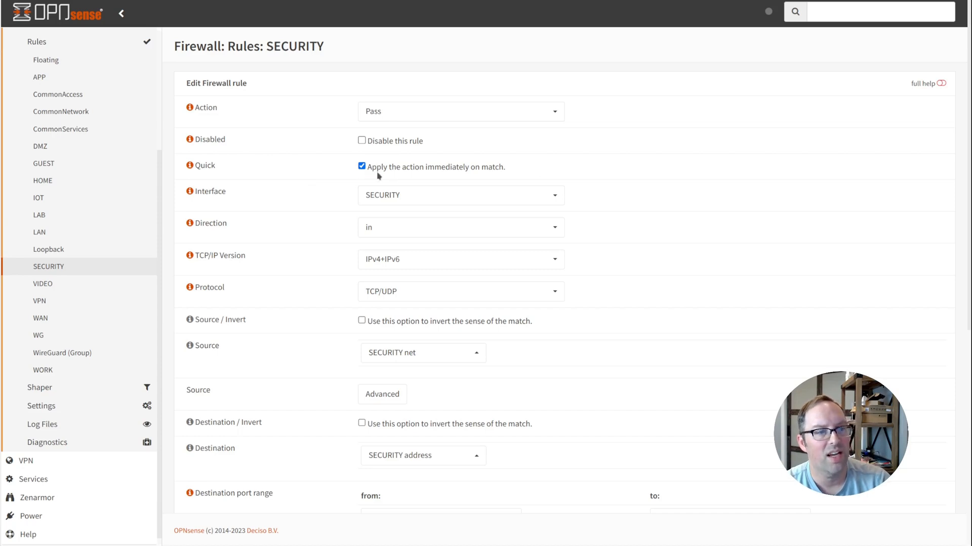
pyautogui.moveTo(401, 167); pyautogui.dragTo(504, 167)
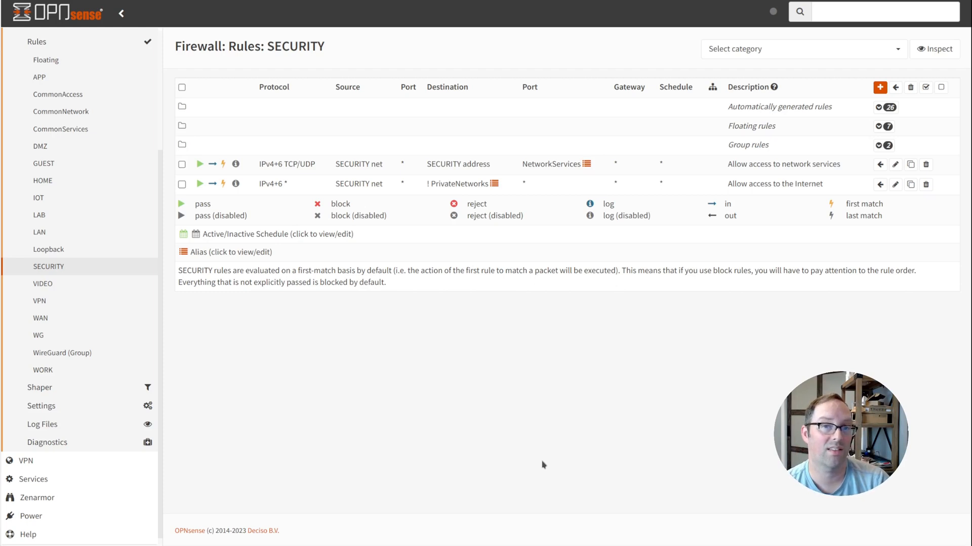
pyautogui.moveTo(425, 316)
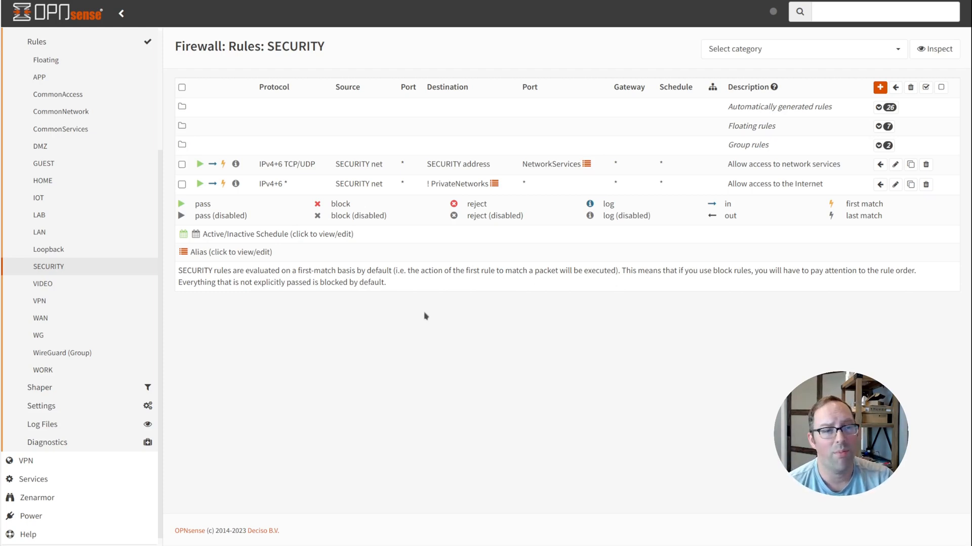
pyautogui.moveTo(395, 202)
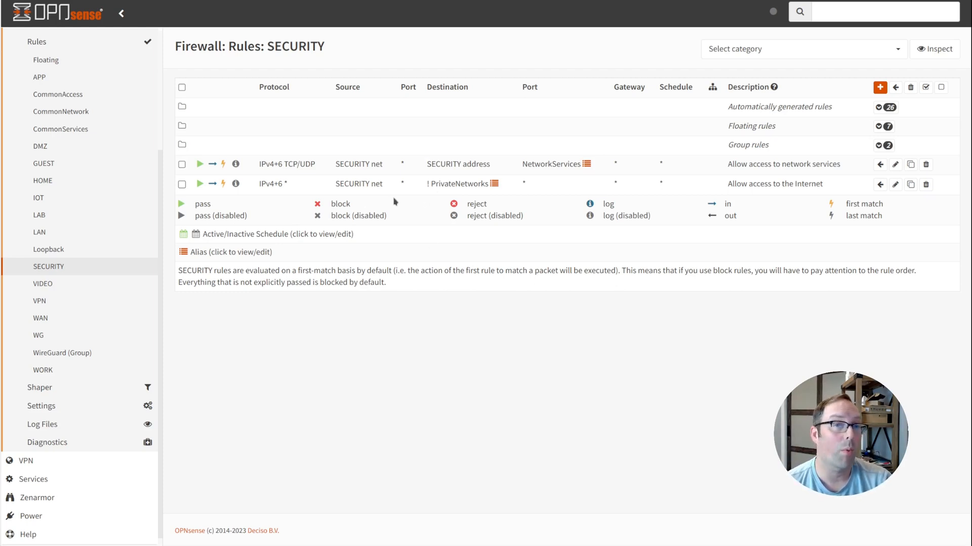